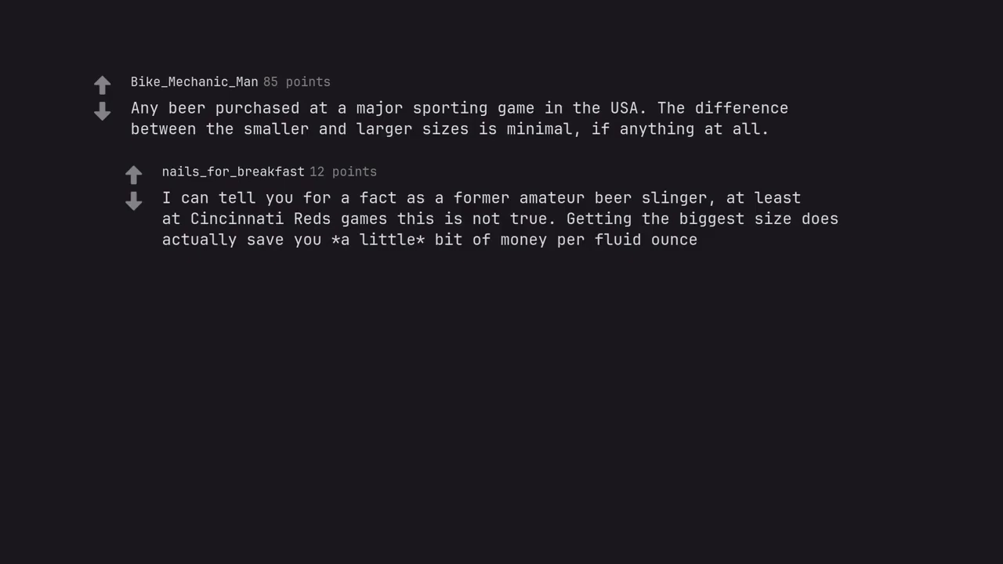
scroll(down, 3)
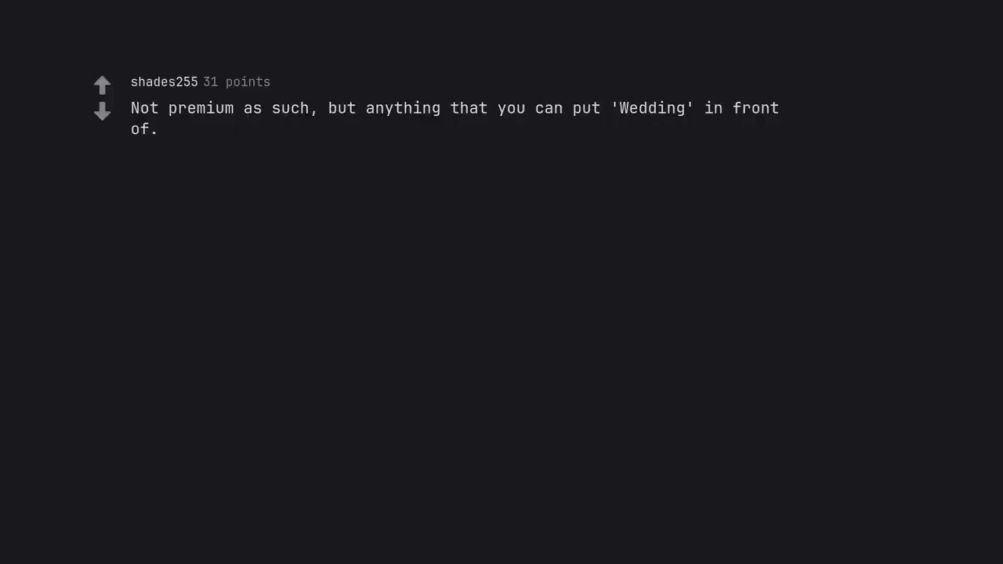